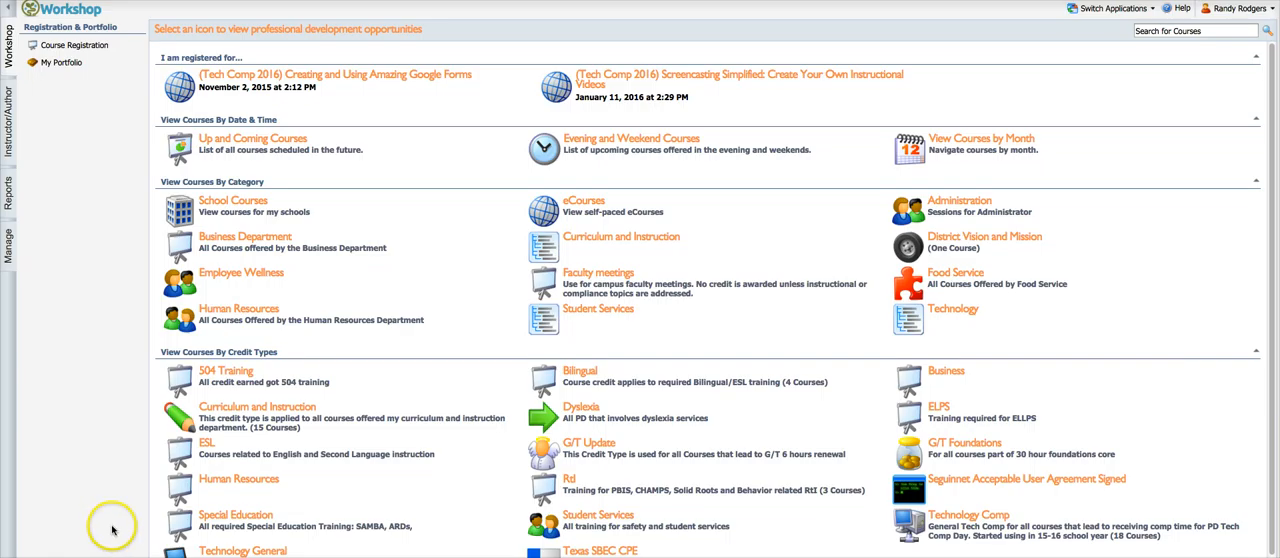
mouse_move(128, 456)
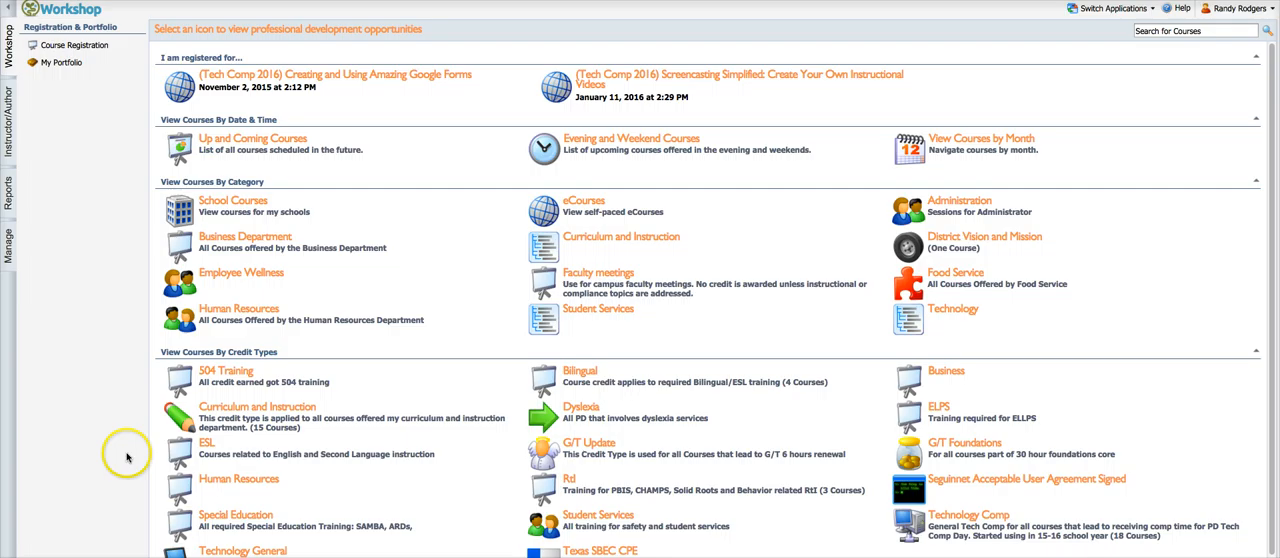
mouse_move(92, 424)
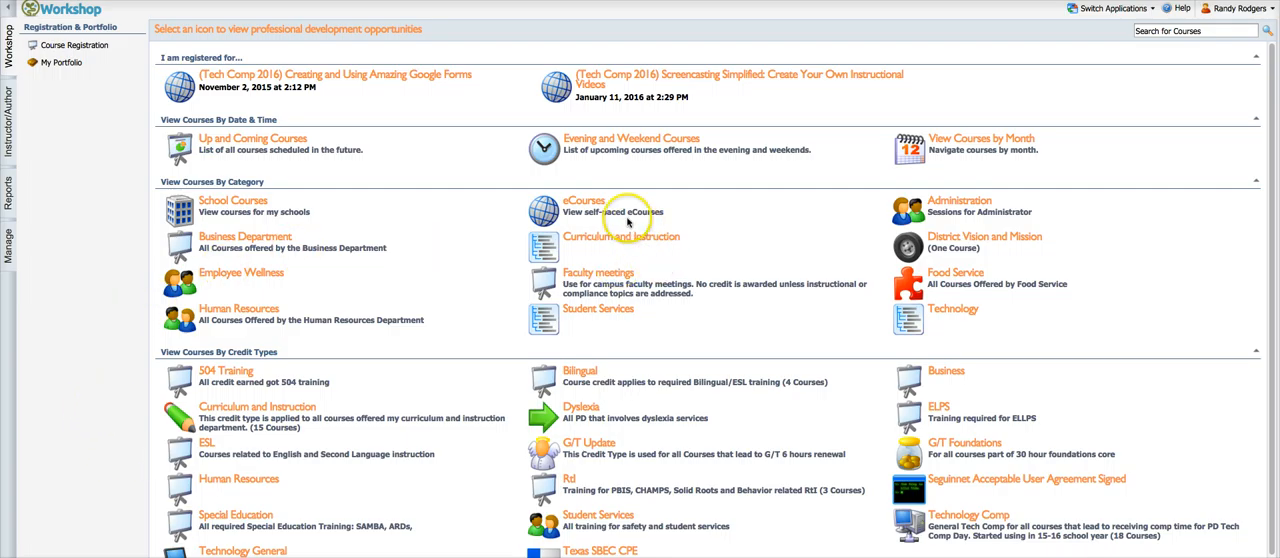
mouse_move(696, 204)
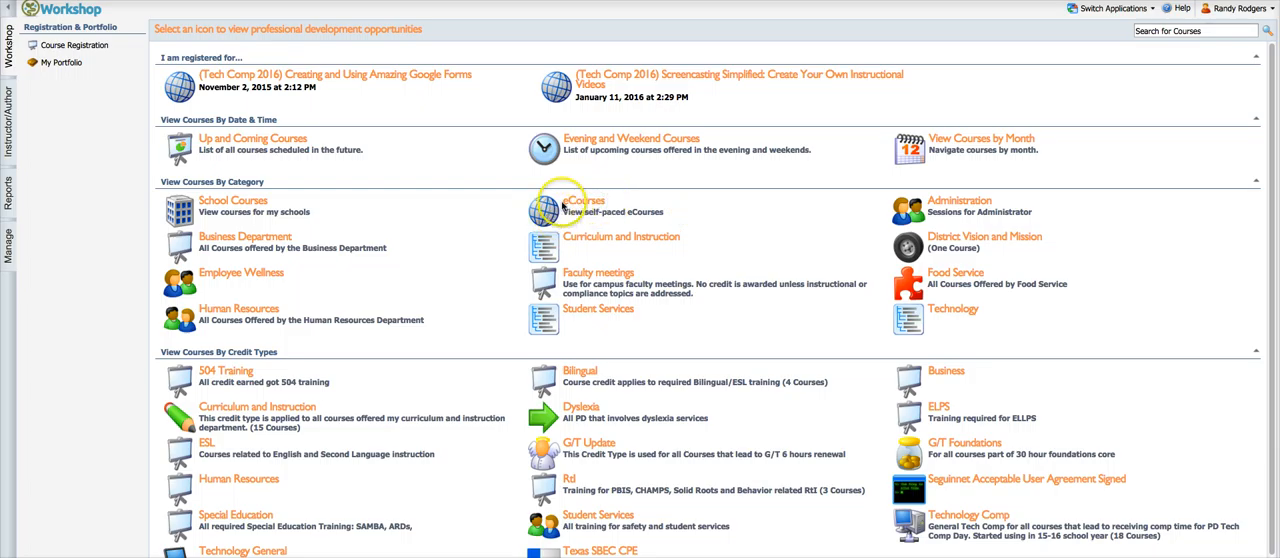
Go to the eCourses list to find the Remind.com course.
click(544, 204)
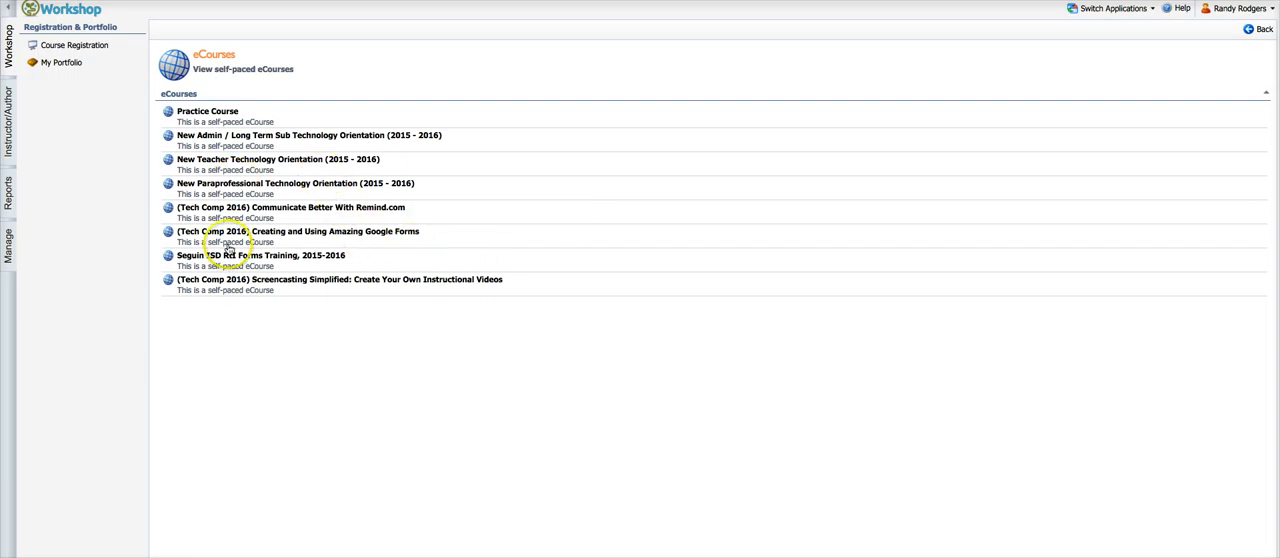
mouse_move(292, 186)
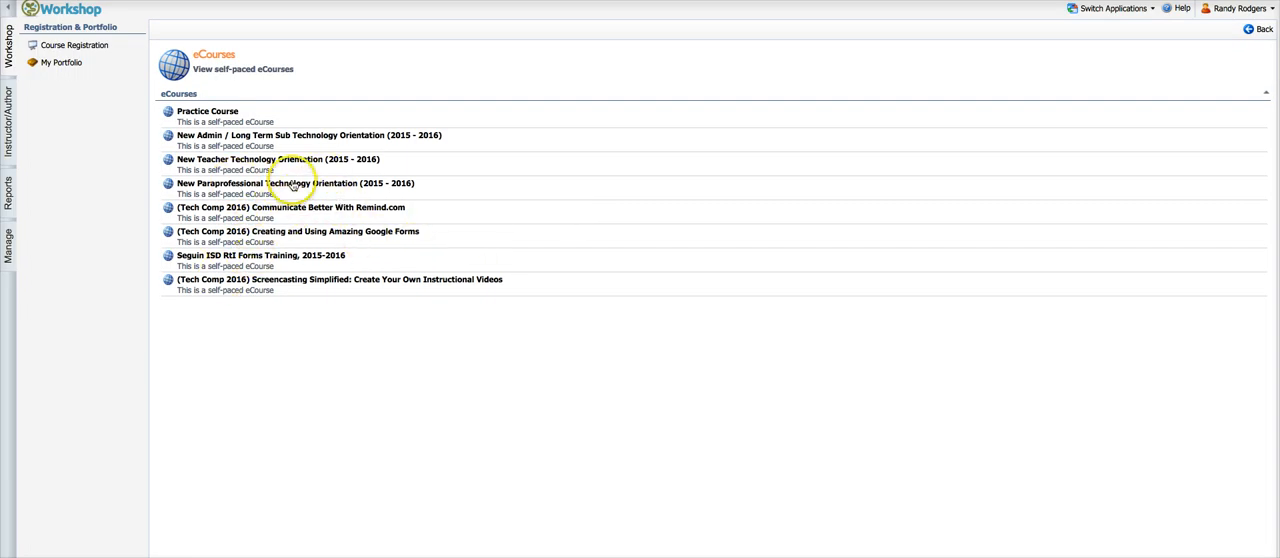
mouse_move(284, 170)
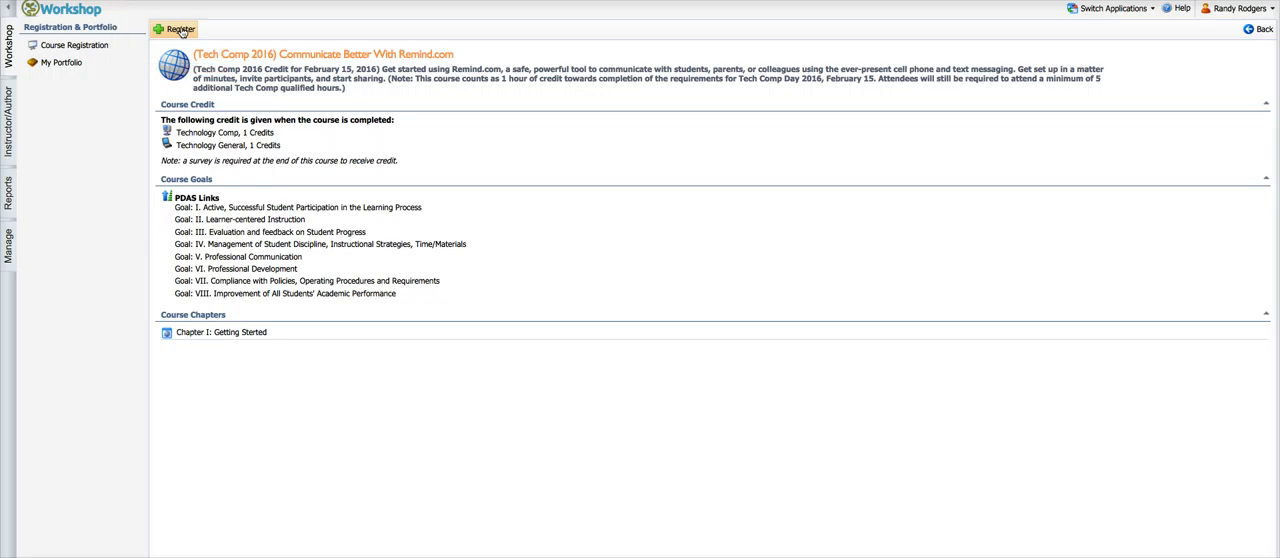
Register for the Remind.com eCourse and confirm the registration dialogs.
click(180, 28)
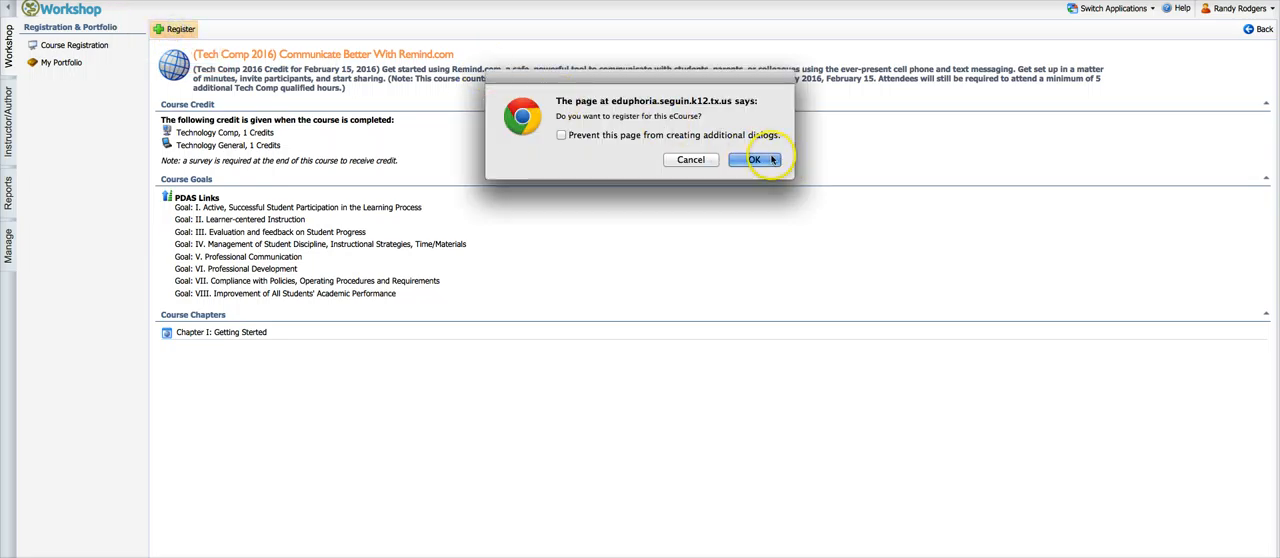
click(758, 160)
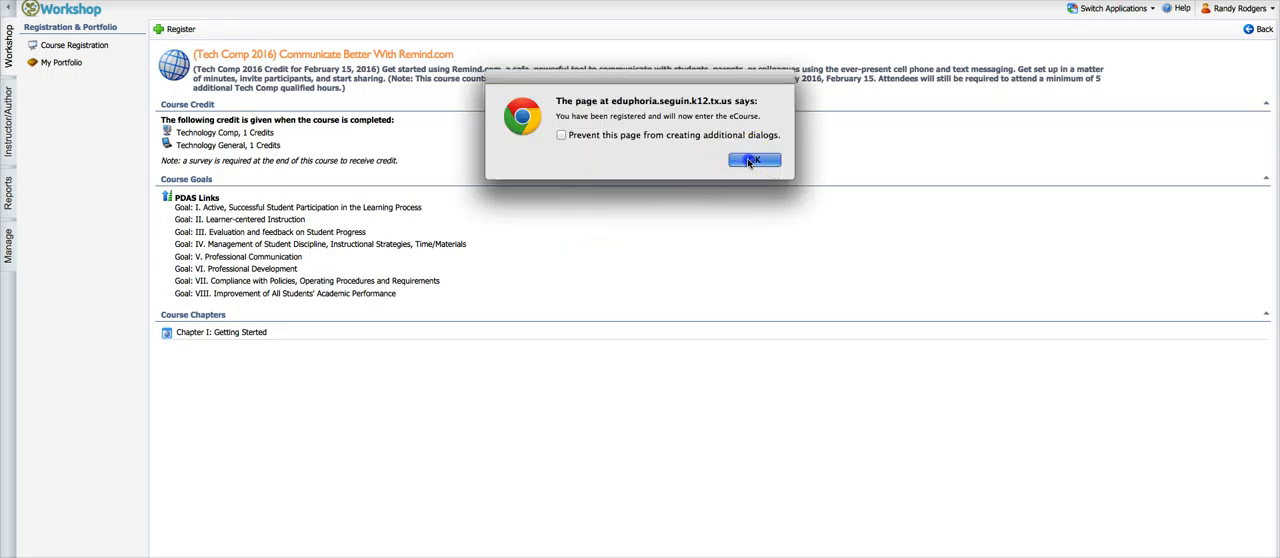
click(752, 160)
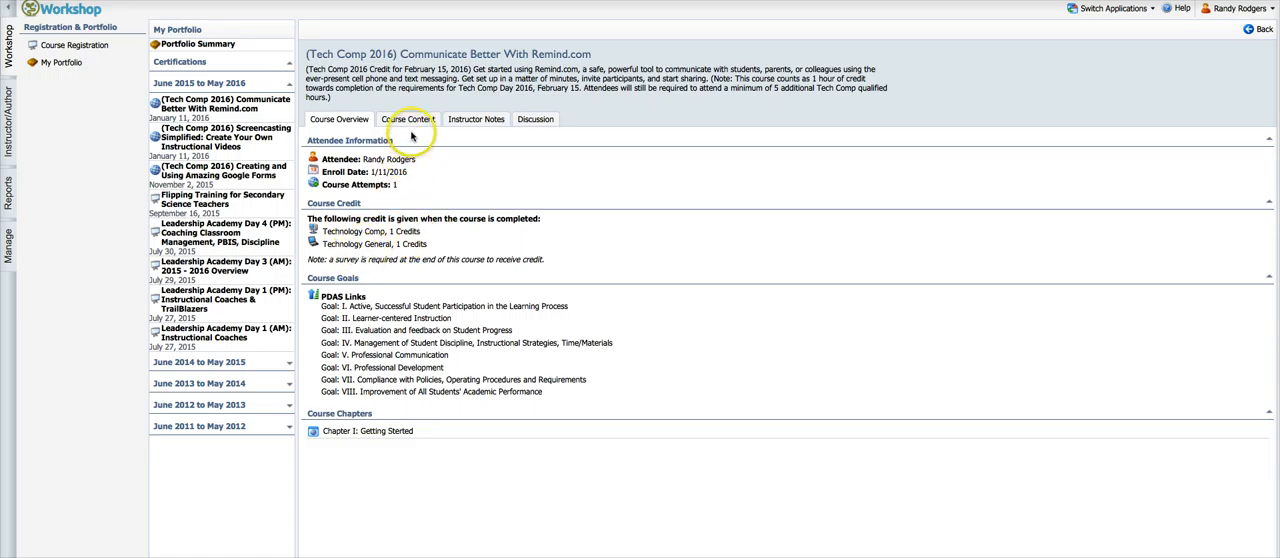
View Chapter I: Getting Started from the Course Content list.
click(408, 118)
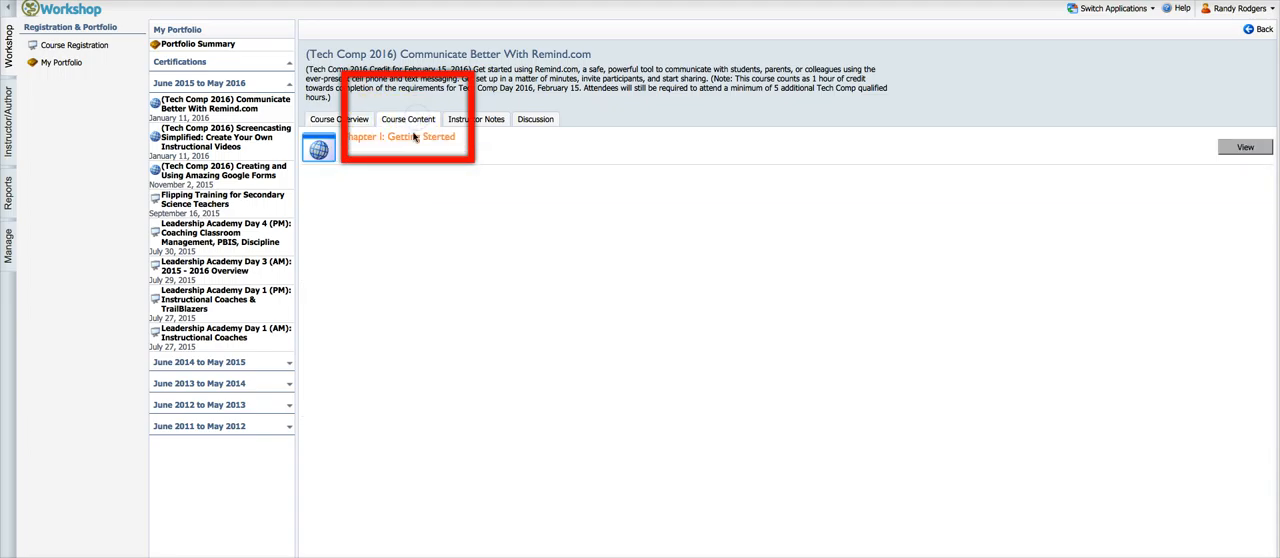
mouse_move(1230, 148)
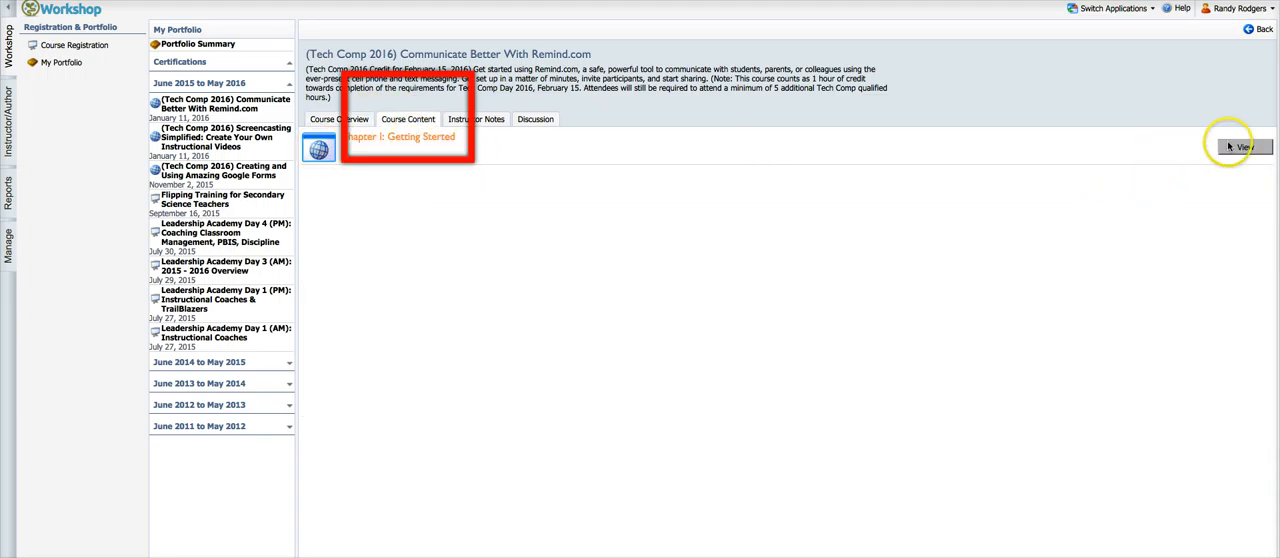
click(1240, 148)
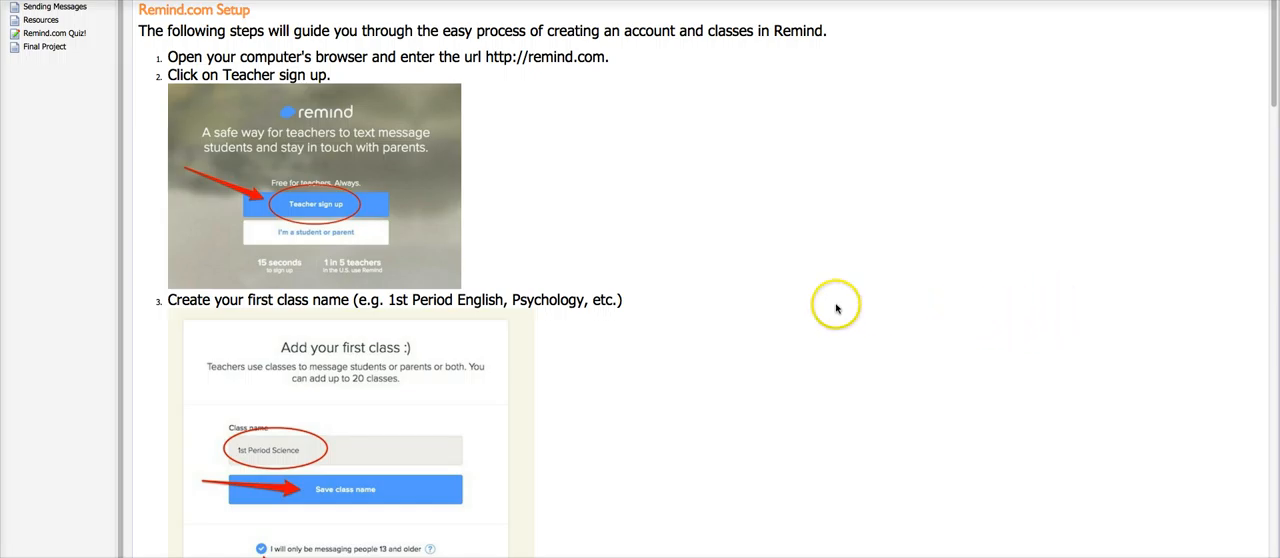
mouse_move(496, 8)
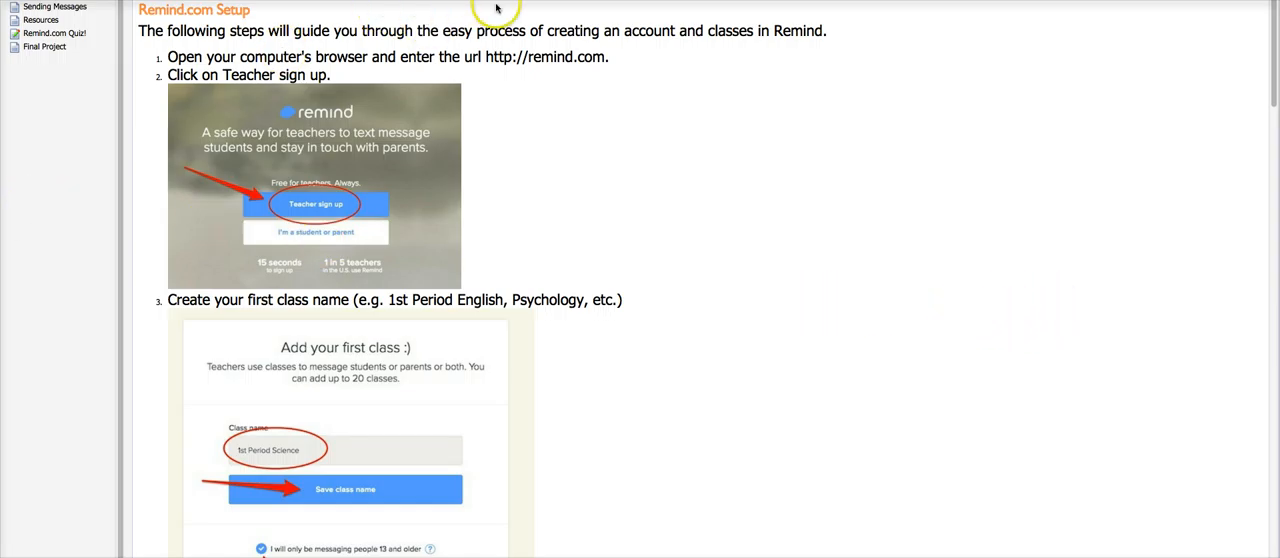
Read through the Remind.com Setup lesson and advance to Sending Messages.
scroll(up, 3)
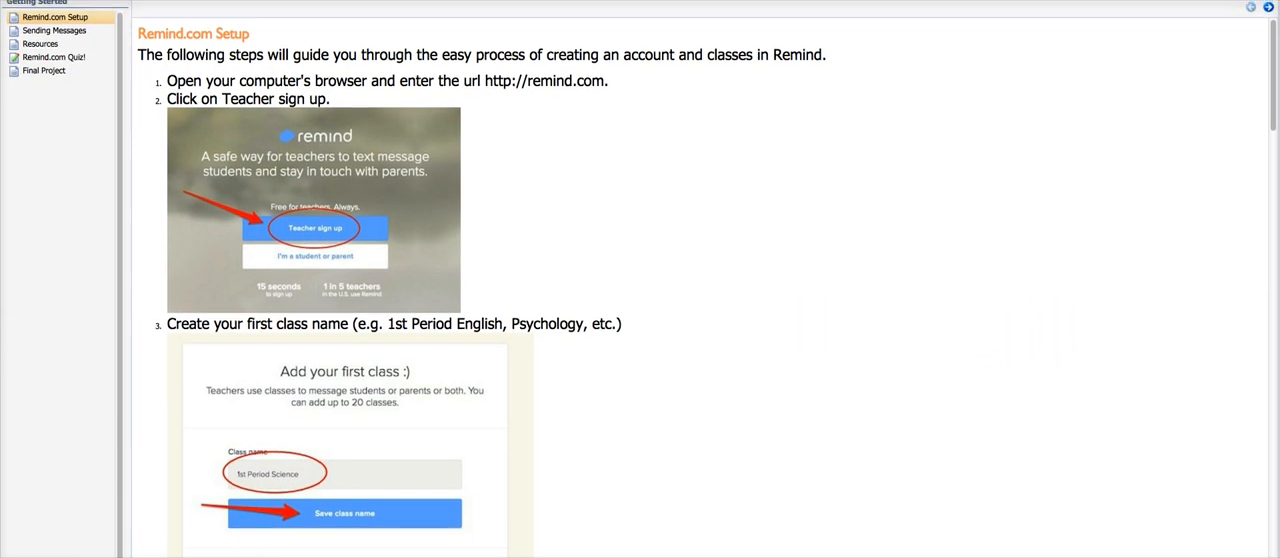
scroll(up, 3)
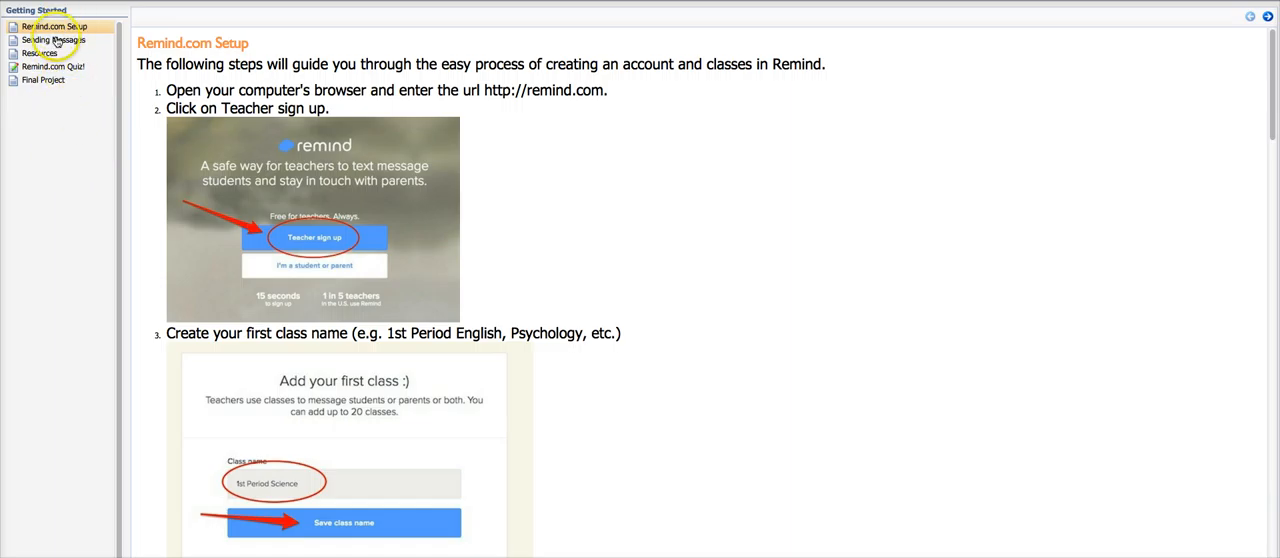
scroll(down, 3)
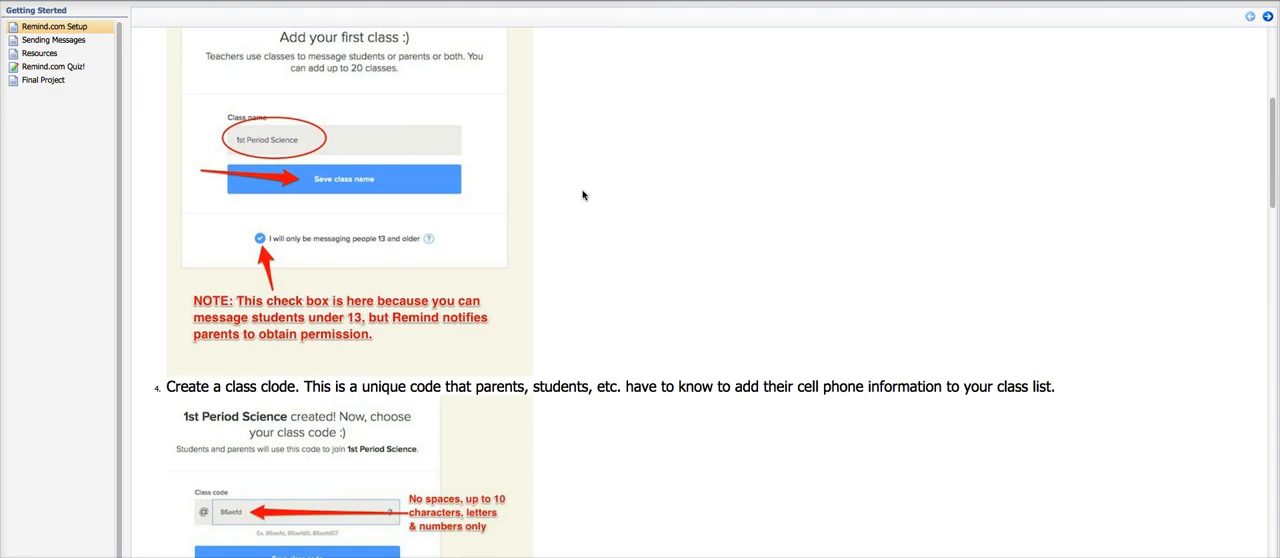
scroll(down, 3)
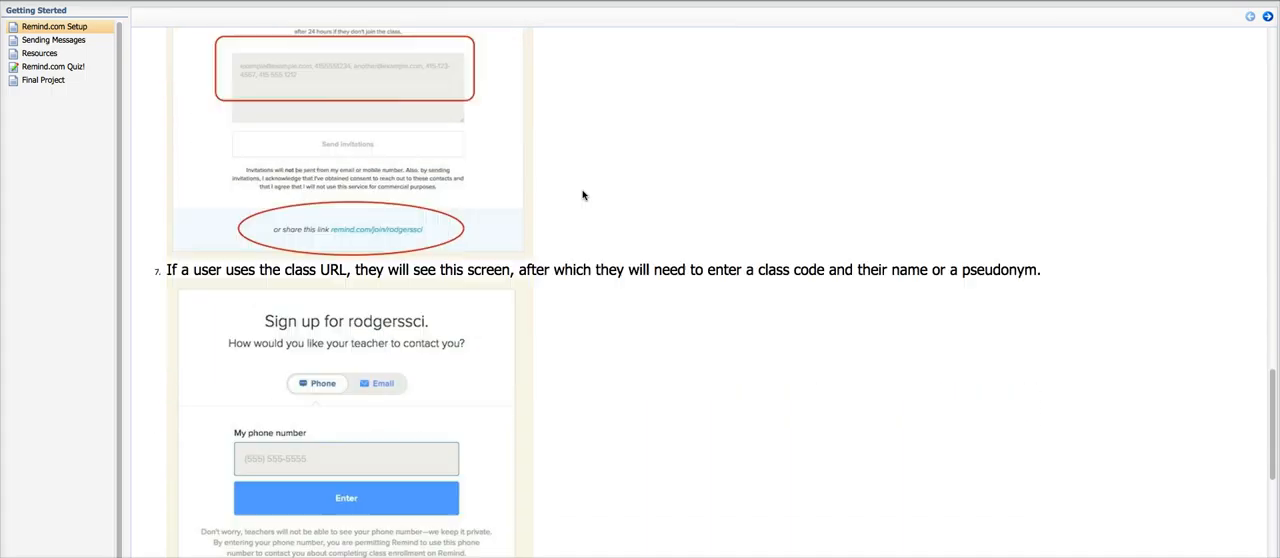
scroll(up, 3)
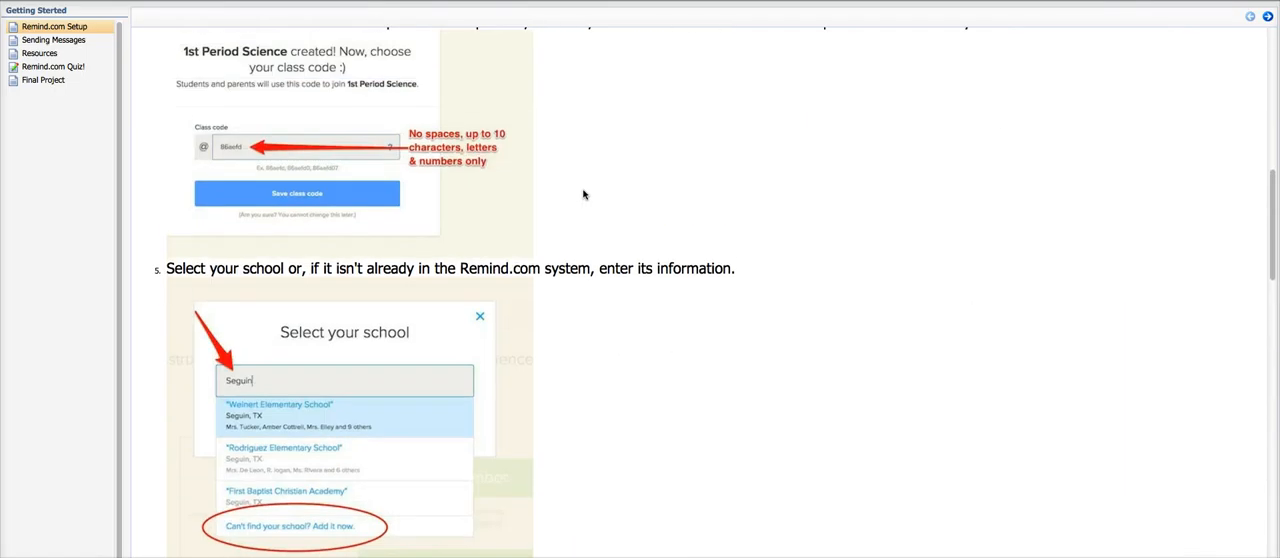
scroll(up, 3)
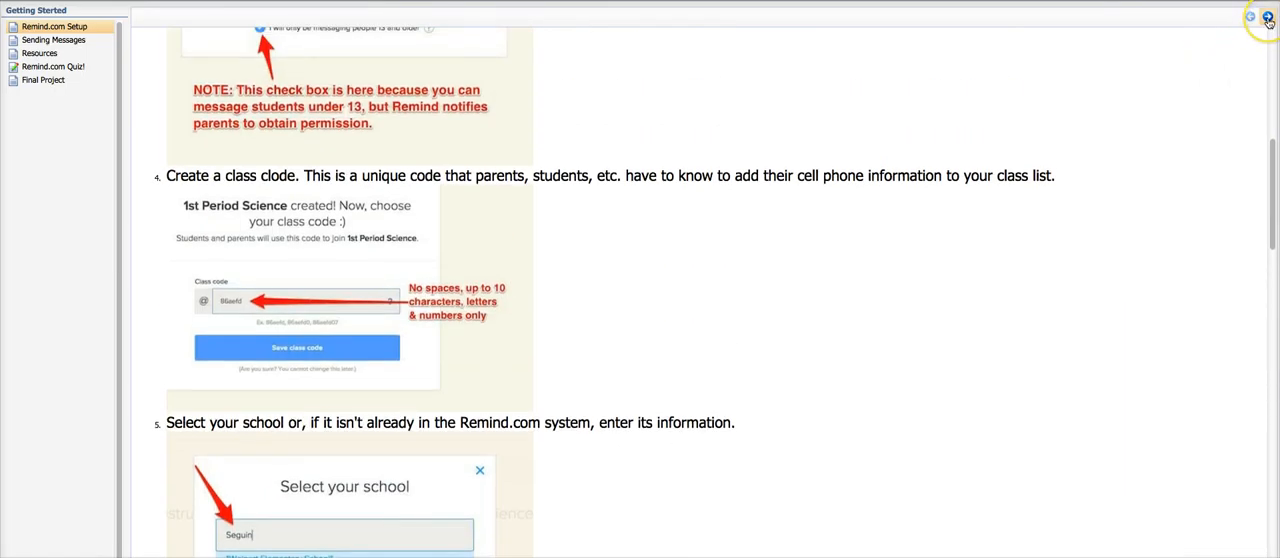
click(52, 40)
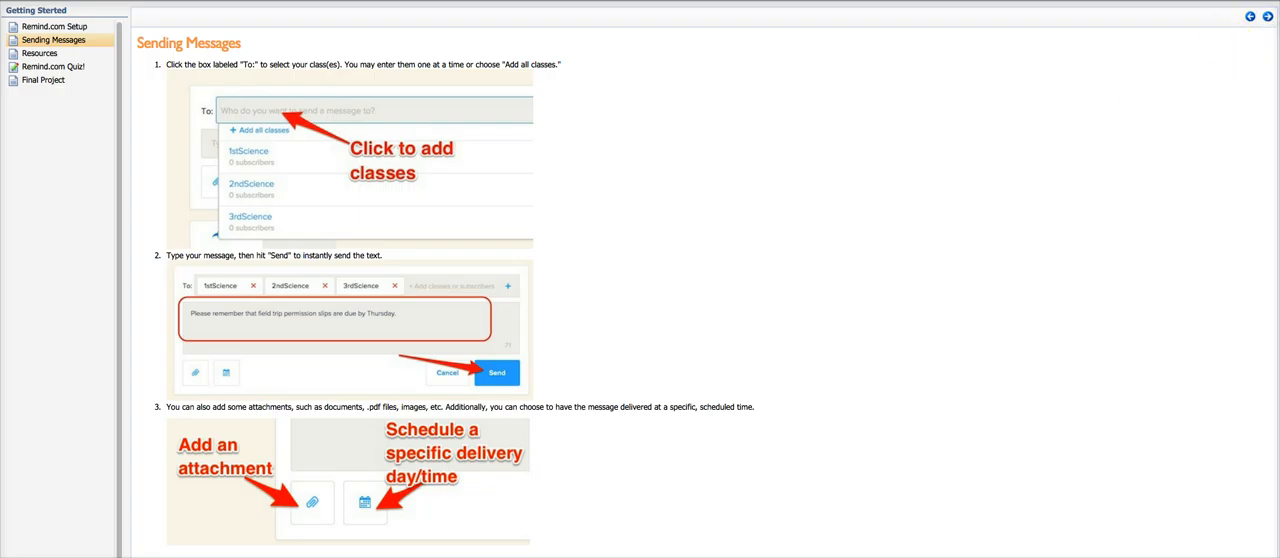
Advance through the Resources lesson to reach the Remind.com Quiz!
click(40, 52)
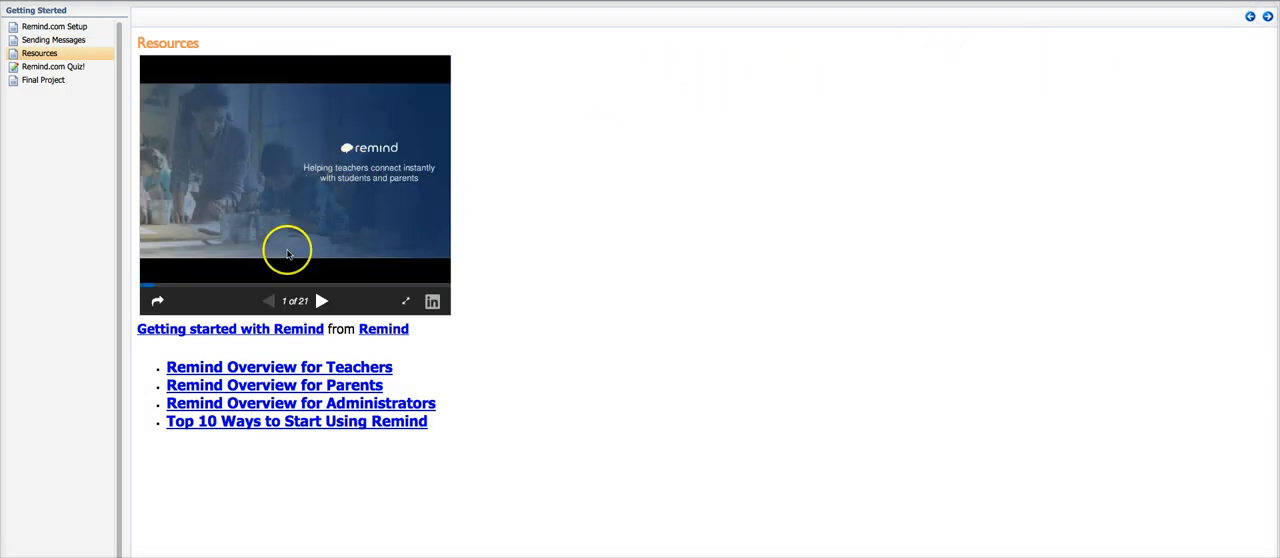
mouse_move(150, 428)
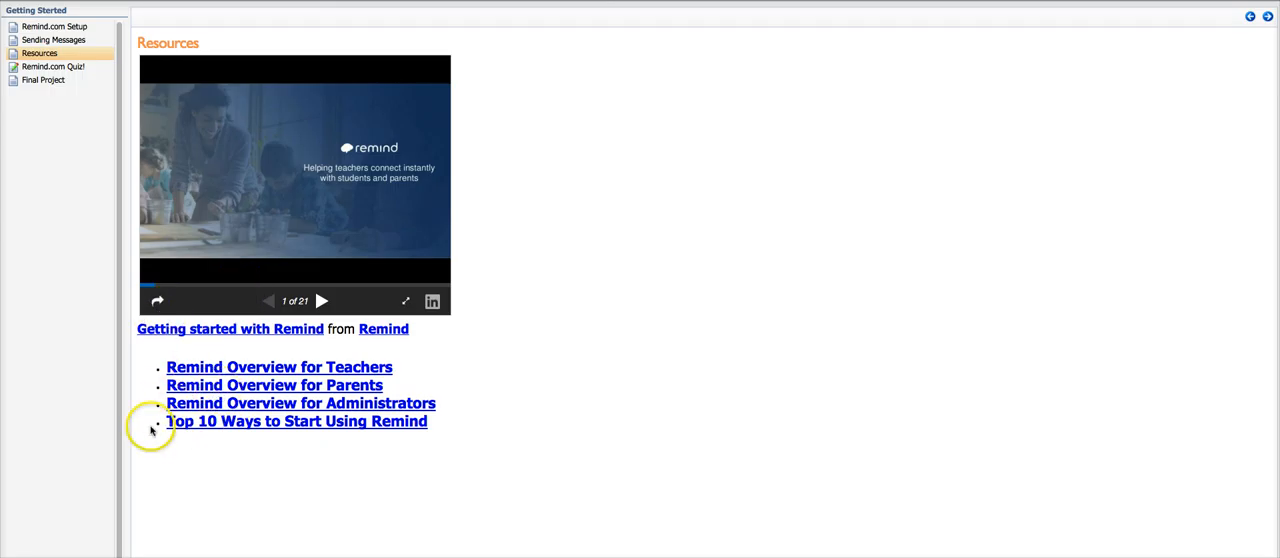
mouse_move(1256, 66)
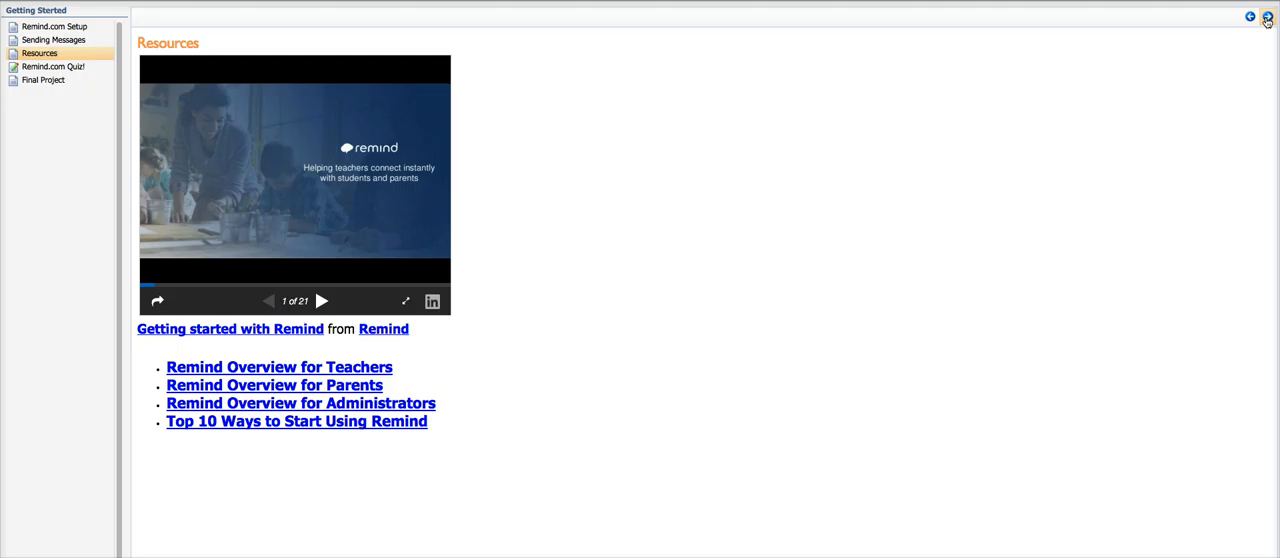
click(52, 66)
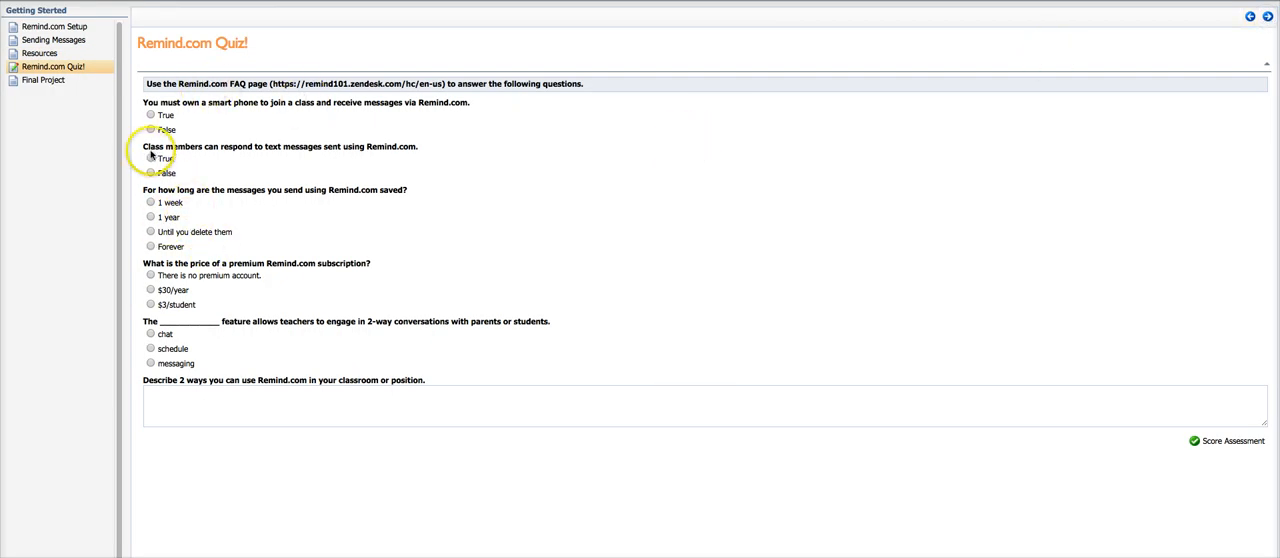
Answer True to the text-reply question and 'There is no premium account.'.
click(152, 114)
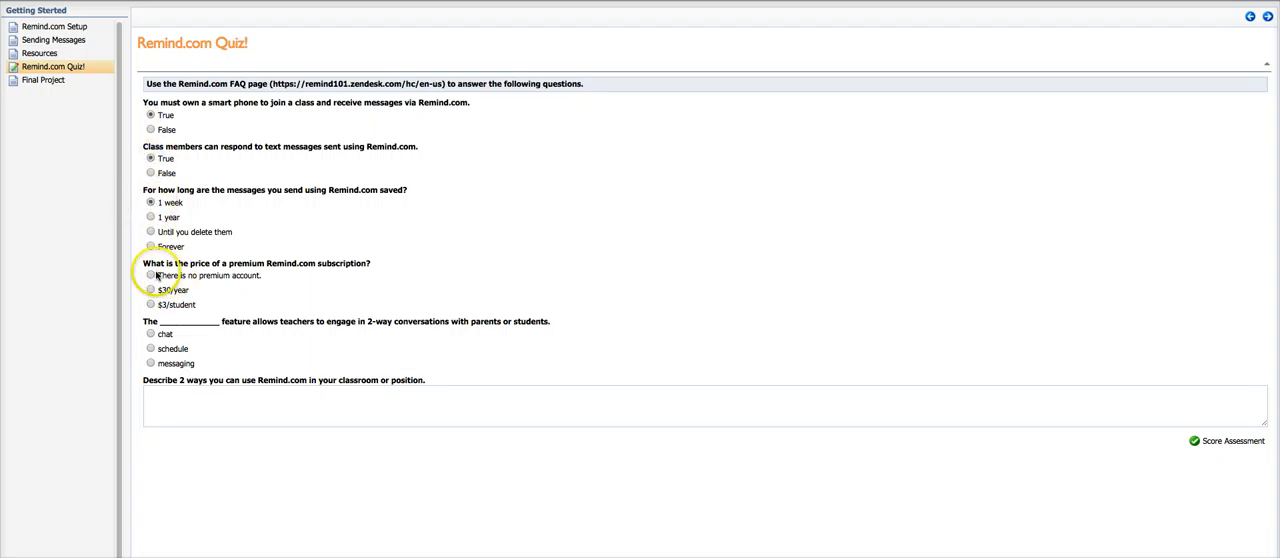
click(152, 332)
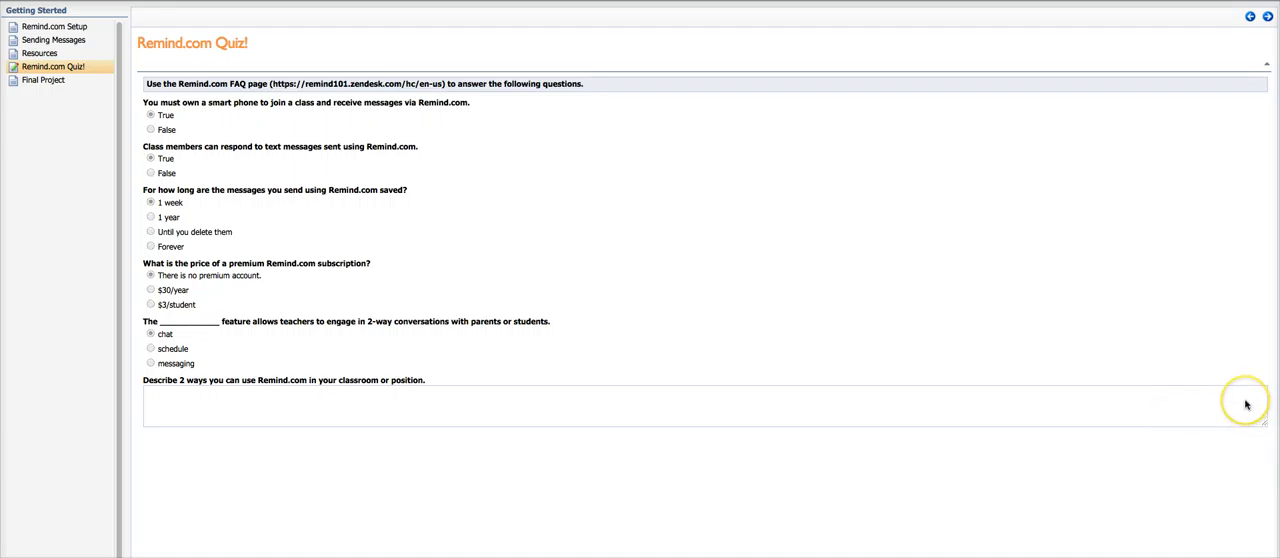
mouse_move(984, 310)
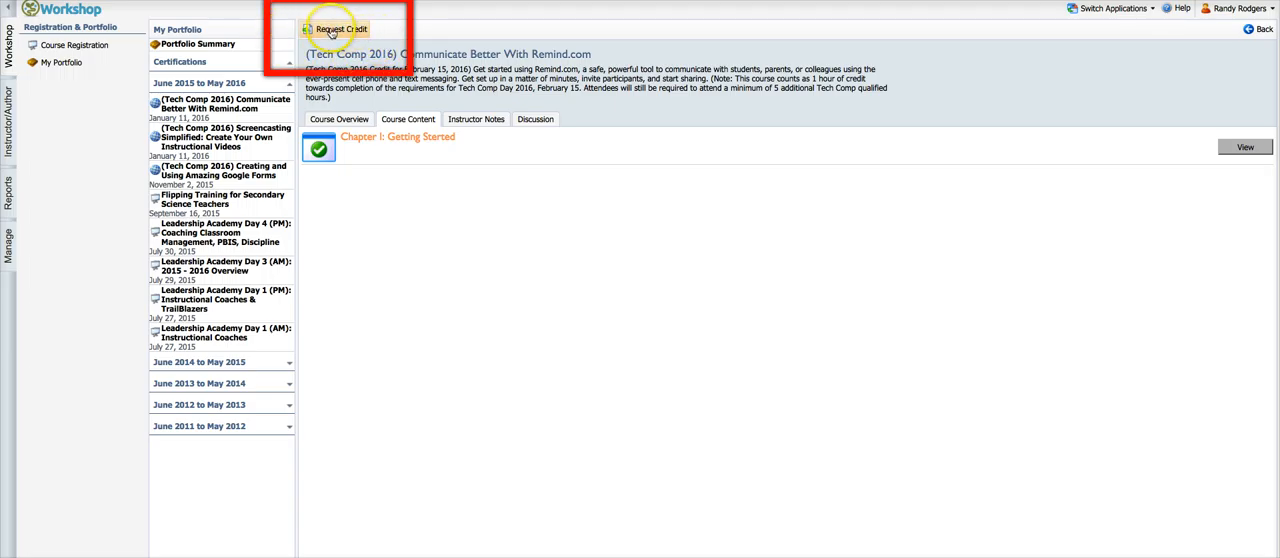
Request credit for the completed Remind.com course.
click(340, 28)
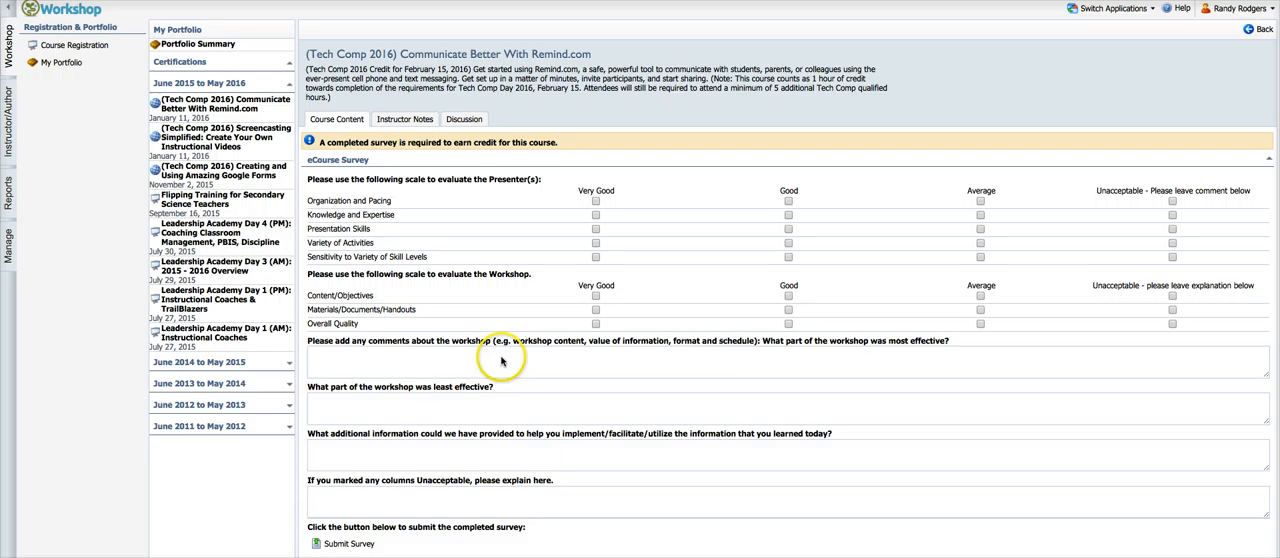
mouse_move(744, 360)
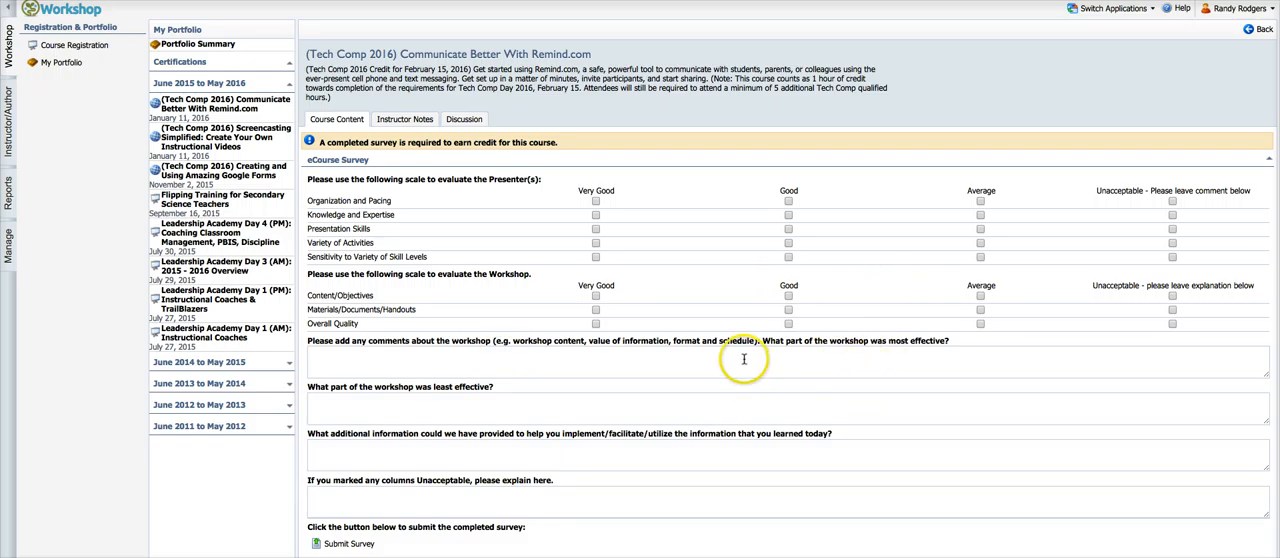
mouse_move(738, 358)
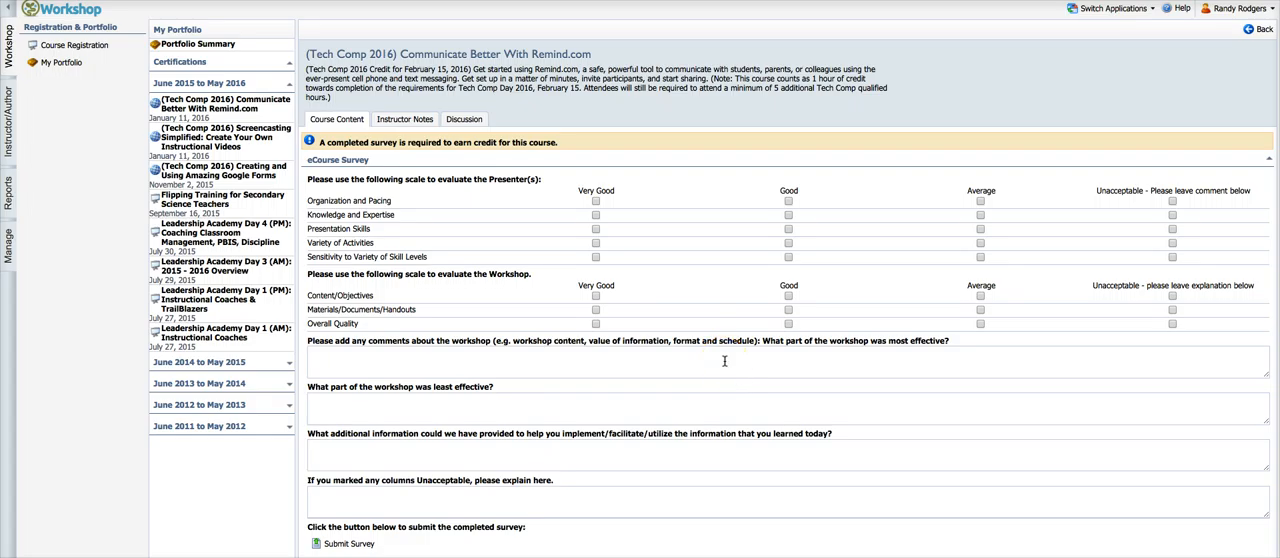
mouse_move(922, 314)
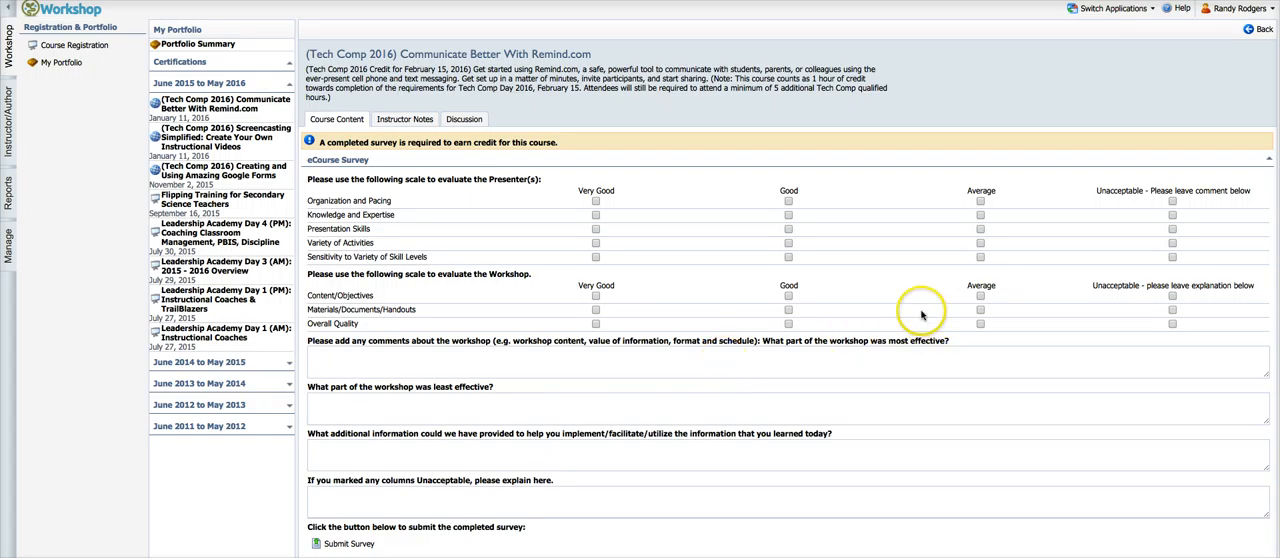
mouse_move(68, 532)
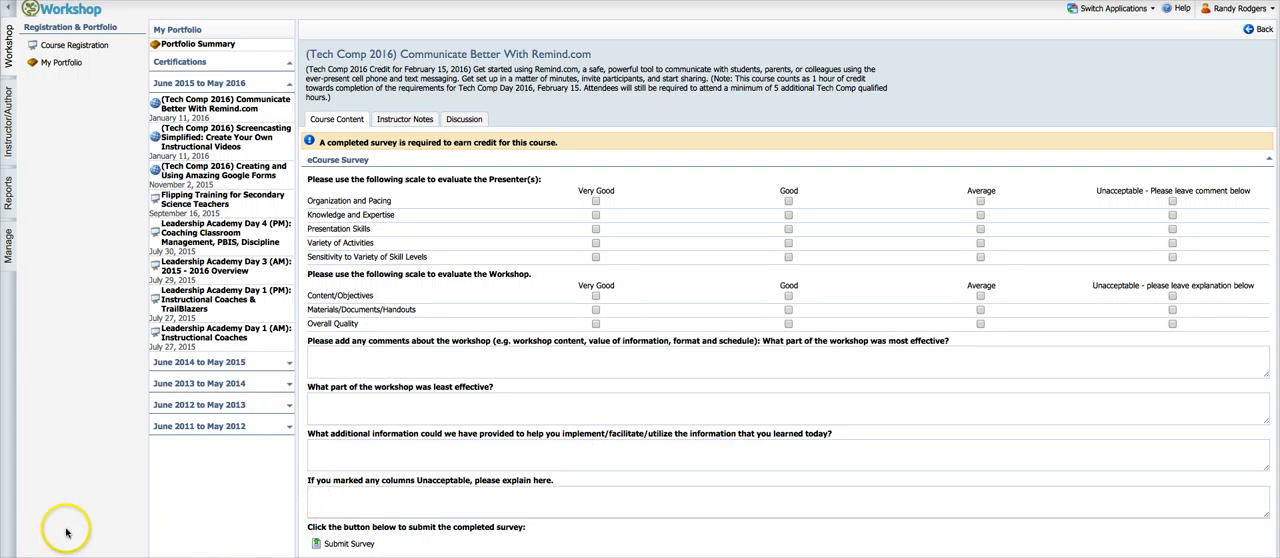